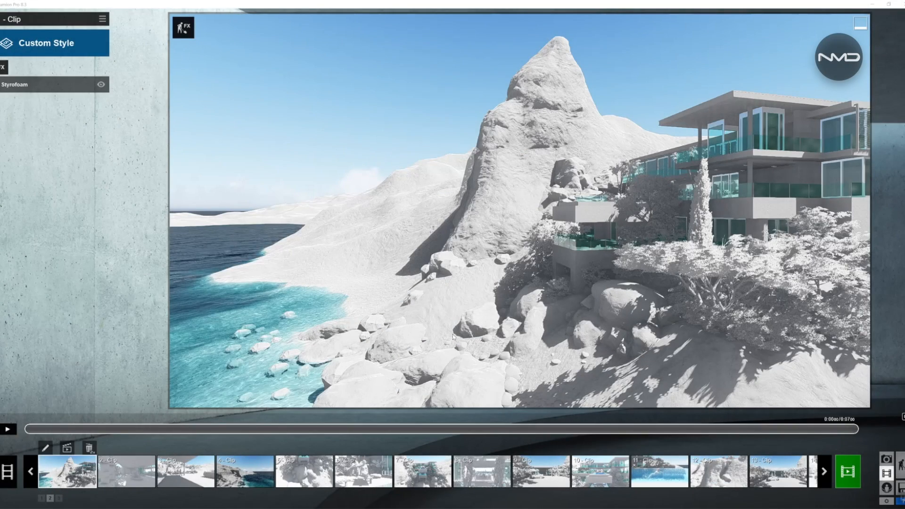
{"action": "mouse_move", "coordinate": [282, 337]}
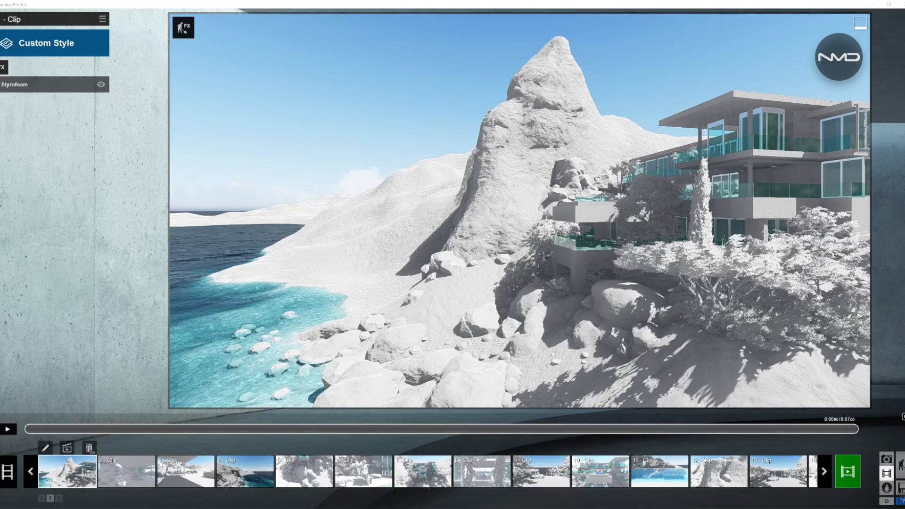
Preview the fifth clip, looking straight down onto the rocks beneath the pool
{"action": "left_click", "coordinate": [8, 430]}
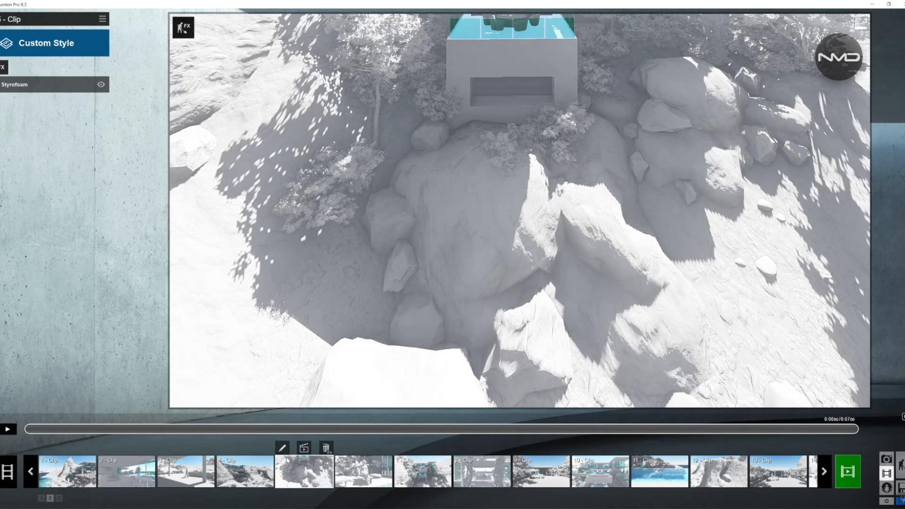
Play clip 5 tilting up from the rocks to the villa, then pause it near its end
{"action": "left_click", "coordinate": [7, 429]}
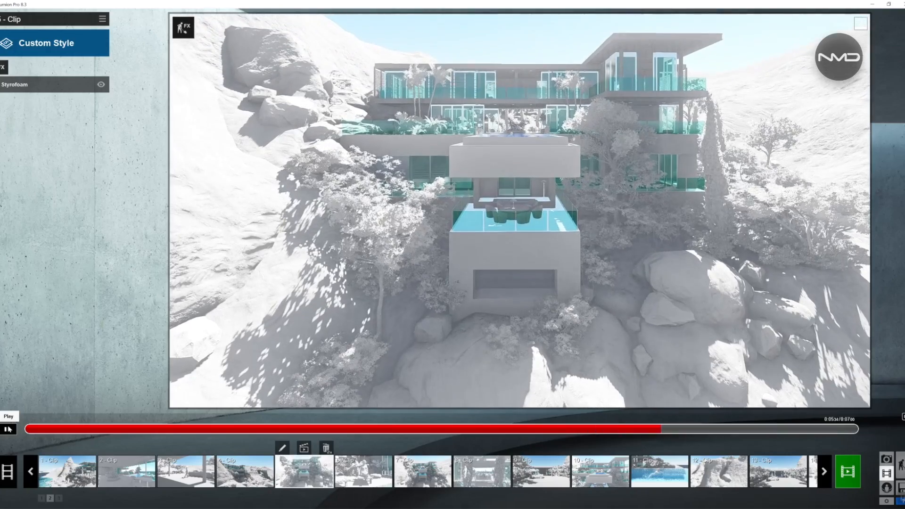
{"action": "left_click", "coordinate": [8, 429]}
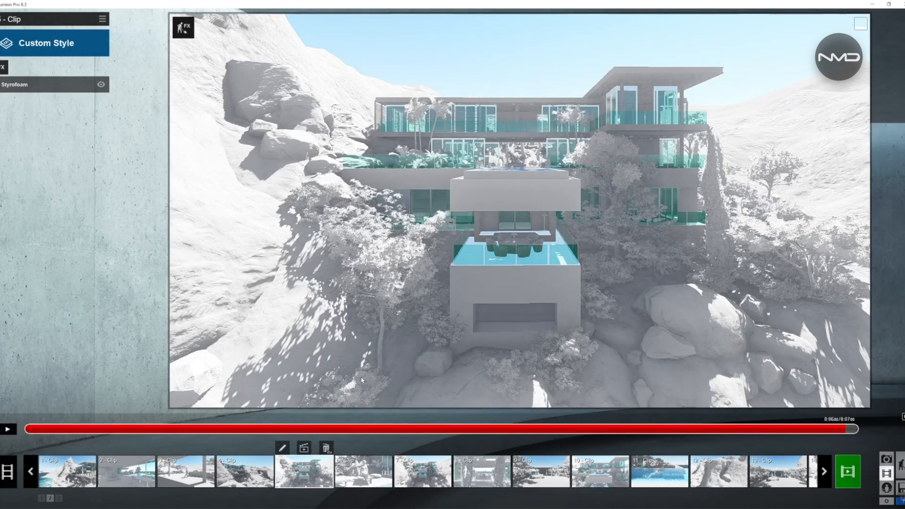
{"action": "mouse_move", "coordinate": [375, 342]}
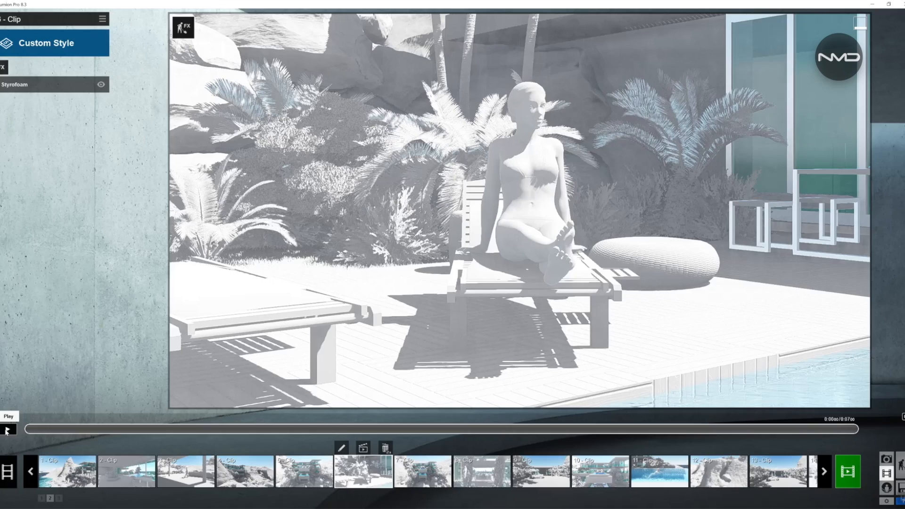
Play the poolside lounger clip showing the villa's front with its stacked pools
{"action": "left_click", "coordinate": [9, 416]}
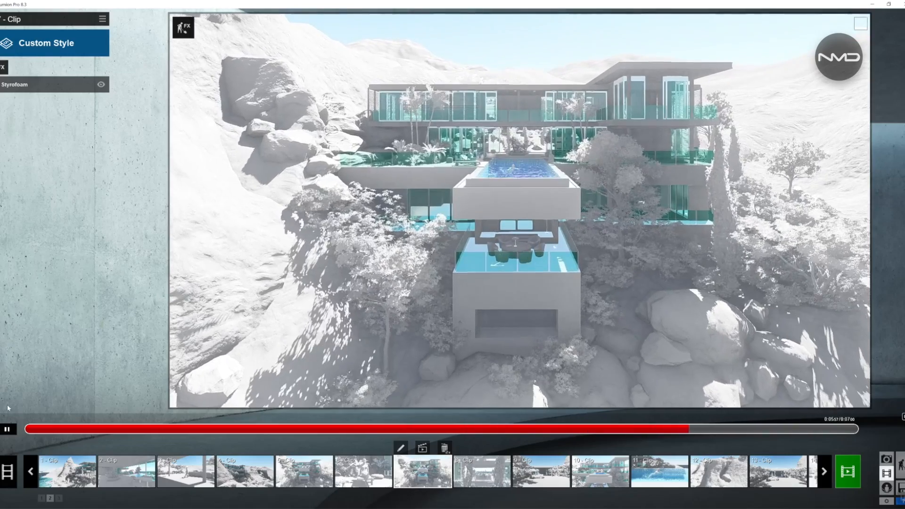
Step through clips 8 to 12 and play the distant-villa view past the rock outcrop
{"action": "left_click", "coordinate": [7, 429]}
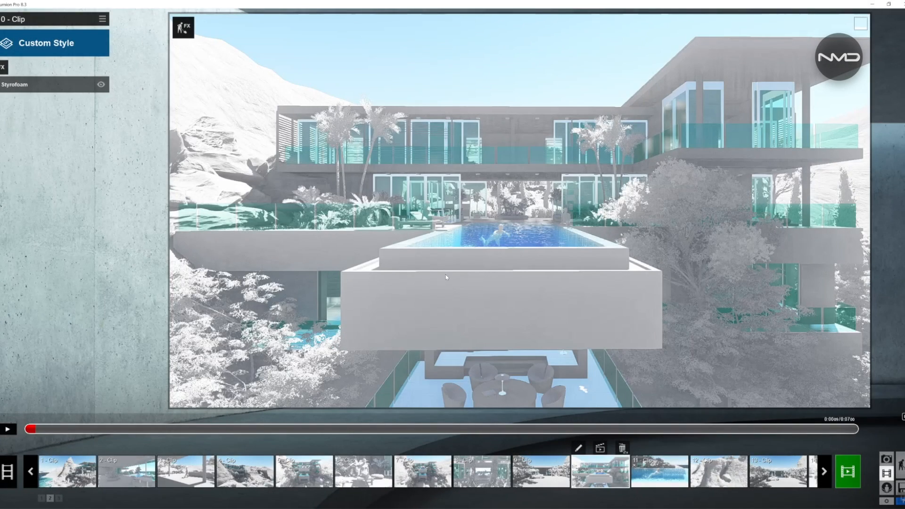
{"action": "mouse_move", "coordinate": [520, 309]}
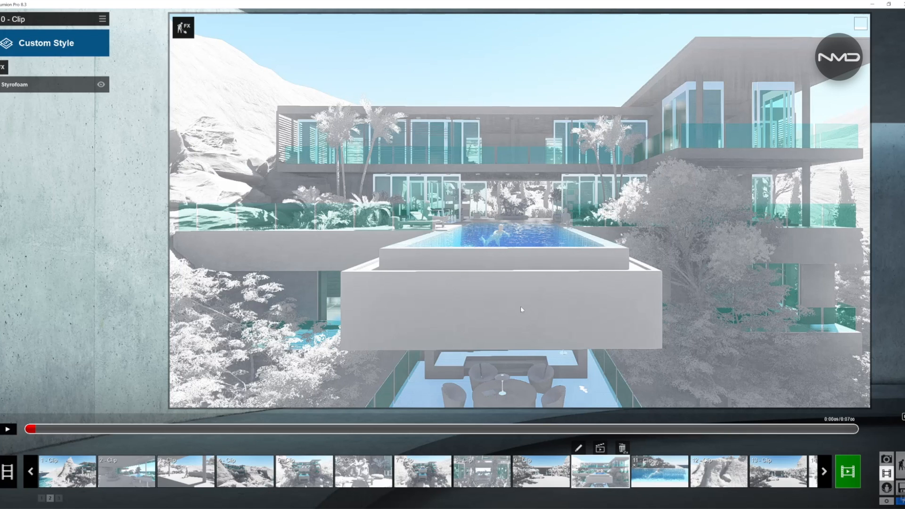
{"action": "mouse_move", "coordinate": [580, 368]}
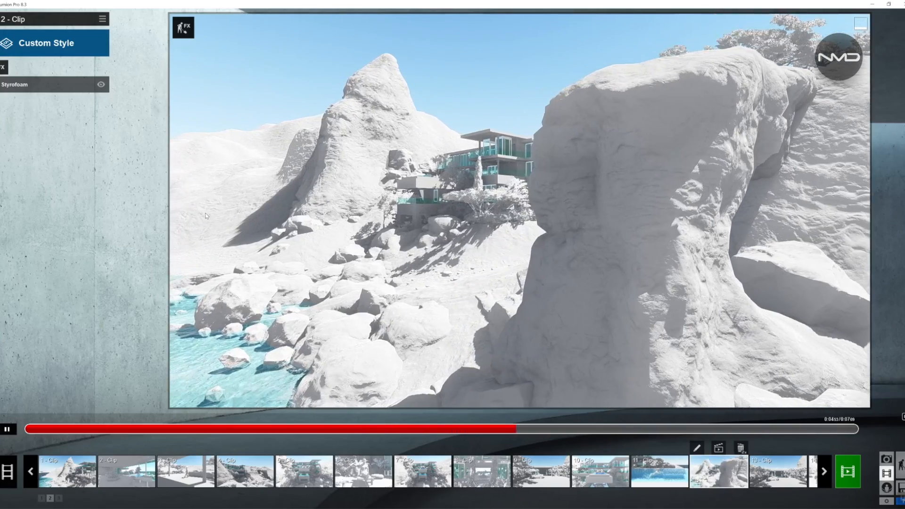
Stop clip 12 and bring up the clip of the white car at the villa entrance
{"action": "left_click", "coordinate": [7, 429]}
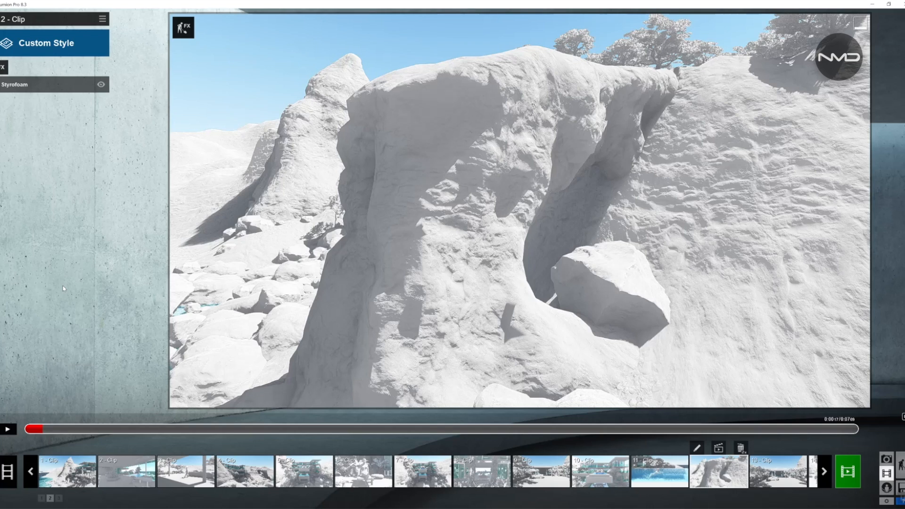
{"action": "mouse_move", "coordinate": [241, 290]}
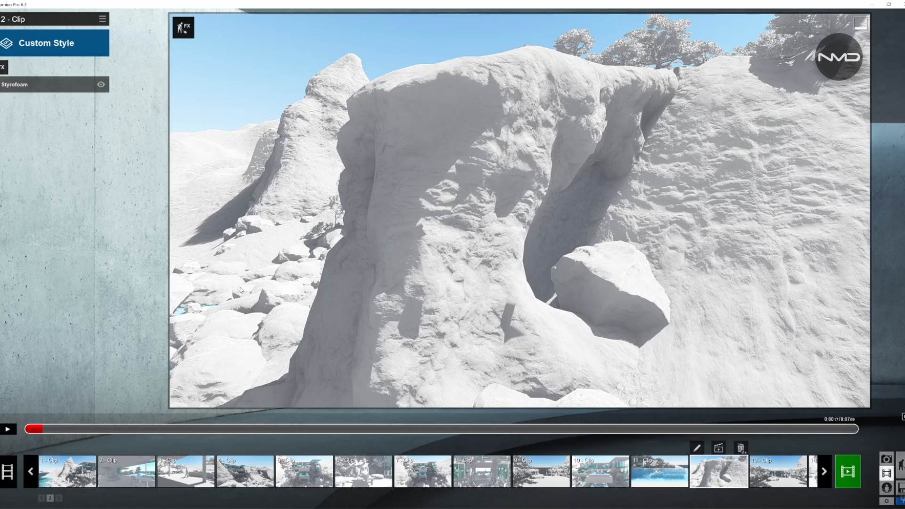
{"action": "mouse_move", "coordinate": [692, 444]}
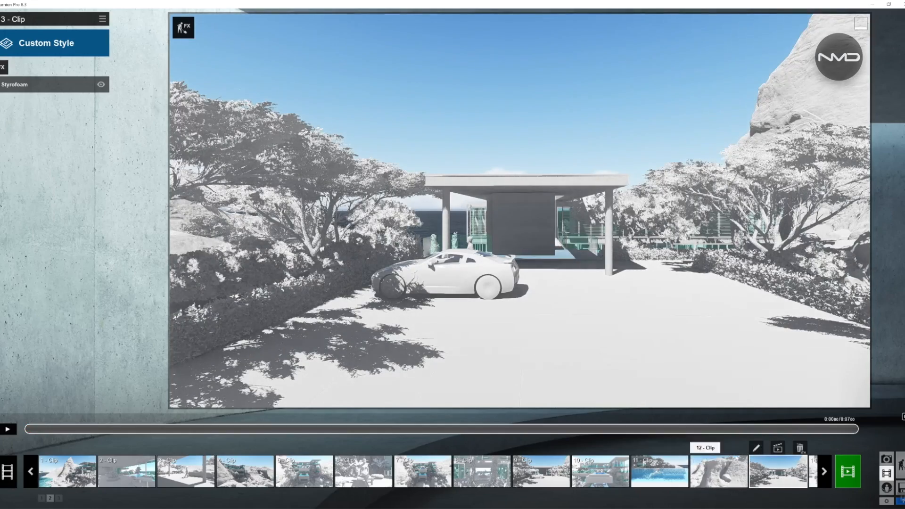
Play clip 15 from the glass railing toward the indoor pool, then stop it
{"action": "left_click", "coordinate": [7, 429]}
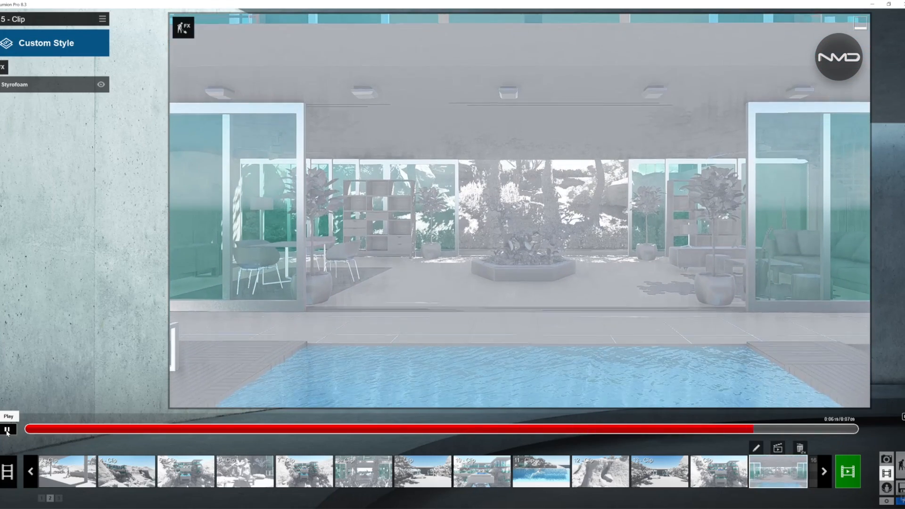
{"action": "left_click", "coordinate": [7, 431]}
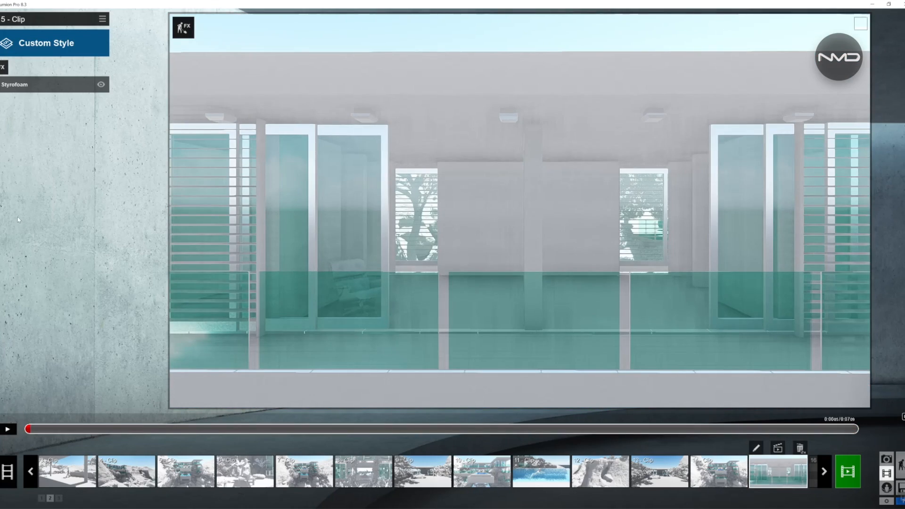